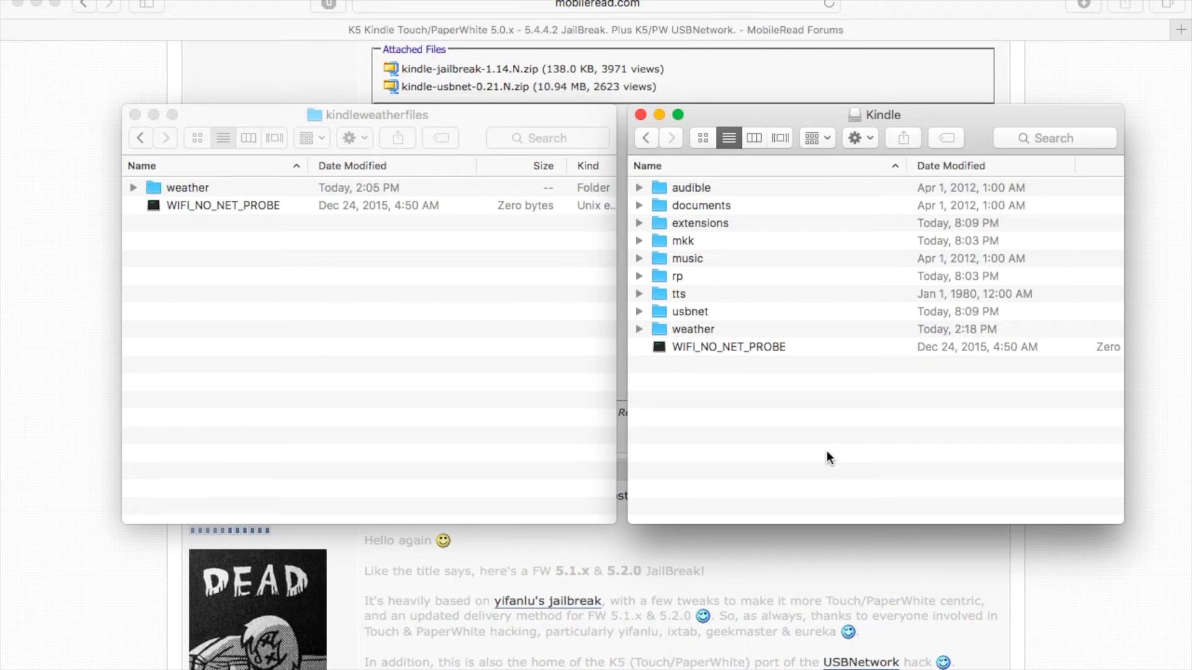
Rename display-weather.sh in the Kindle's weather folder to display-weather.sh.old
{"action": "double_click", "coordinate": [693, 328]}
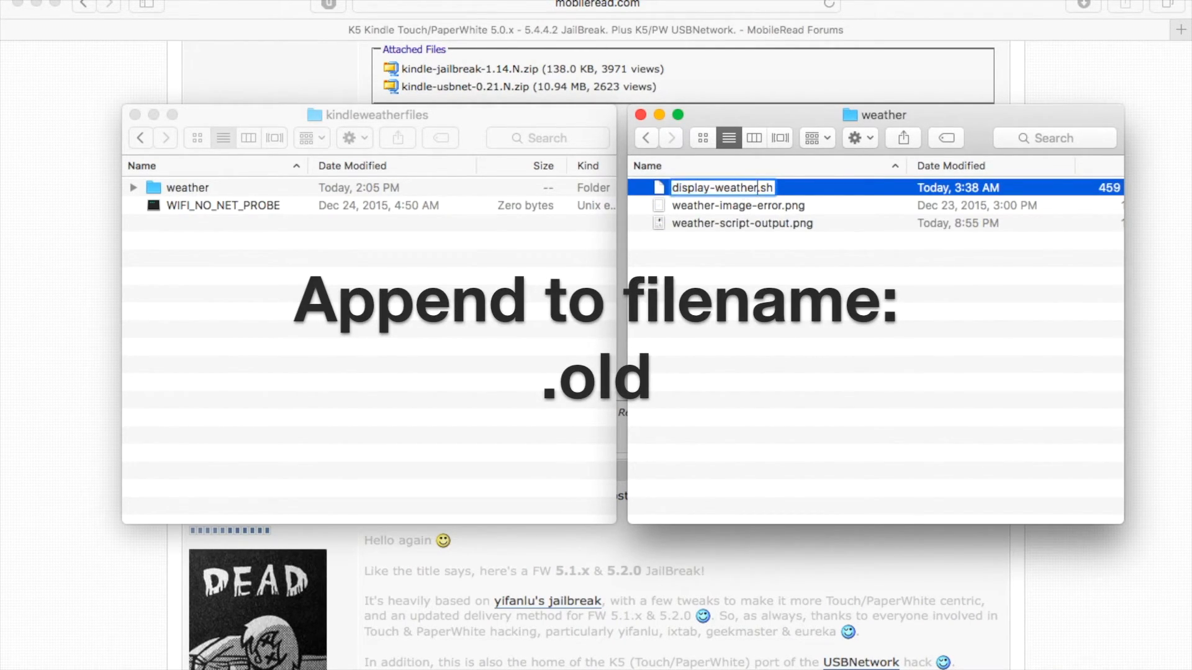
{"action": "type", "text": ".old"}
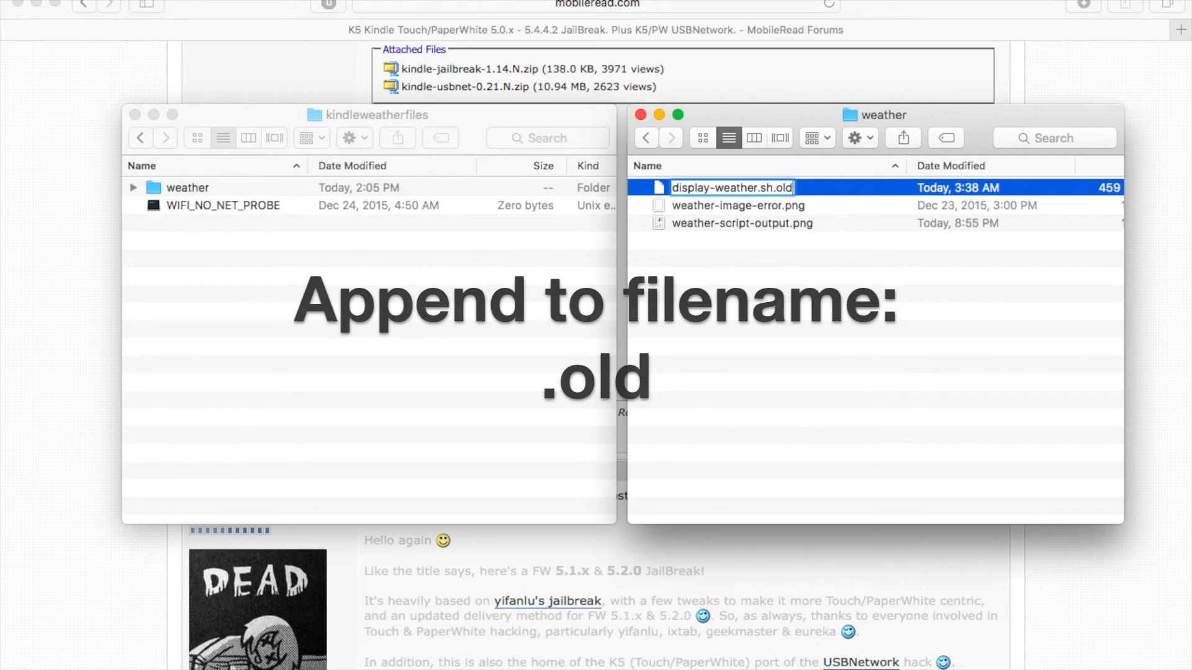